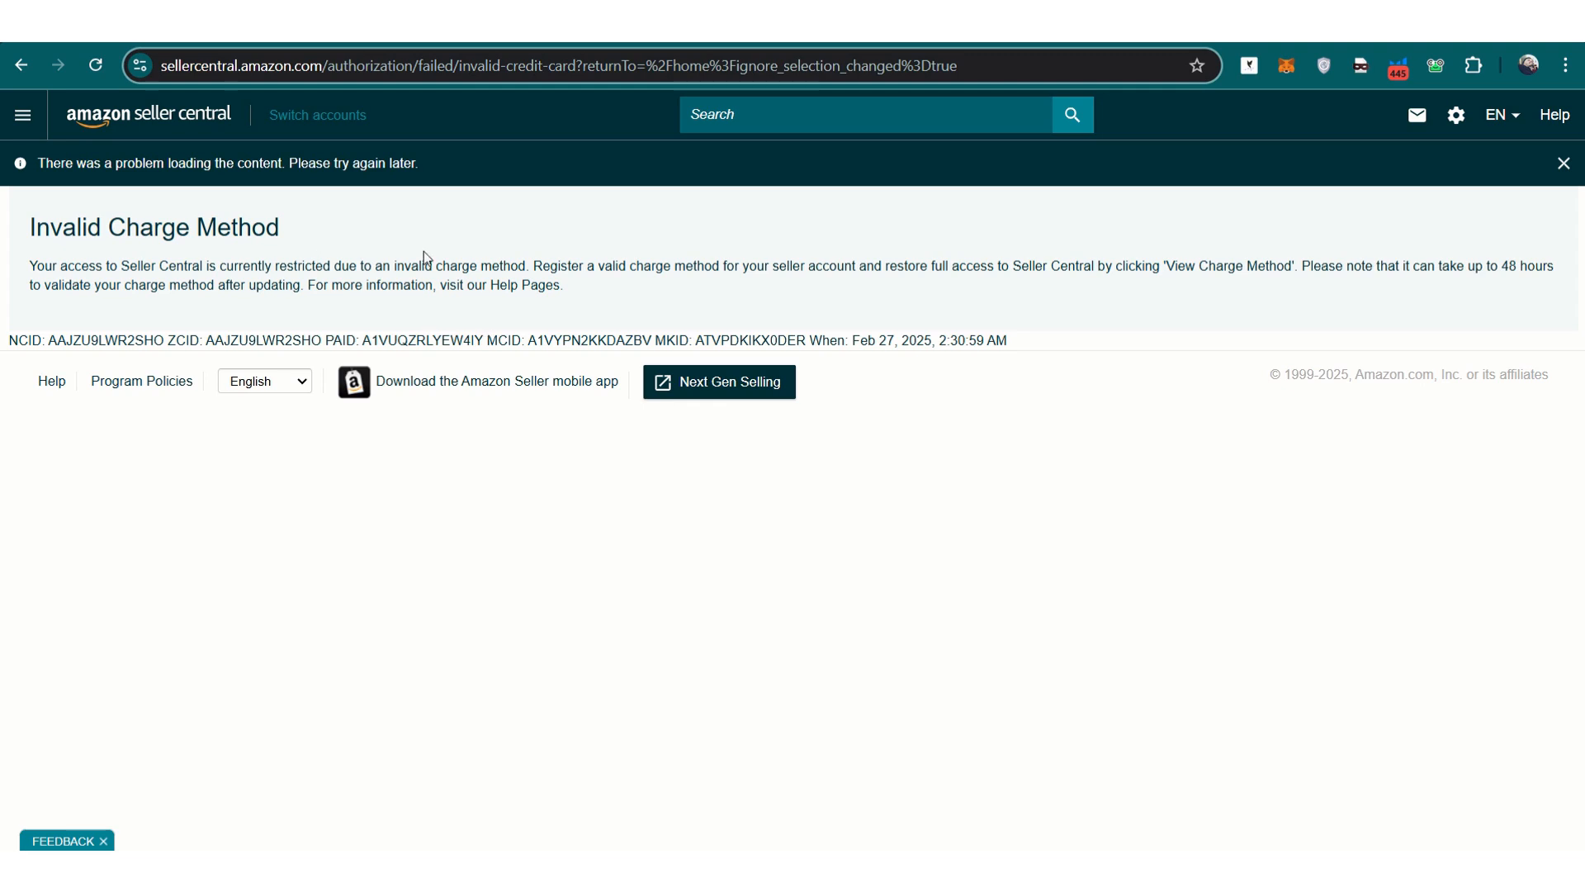
mouse_move(456, 231)
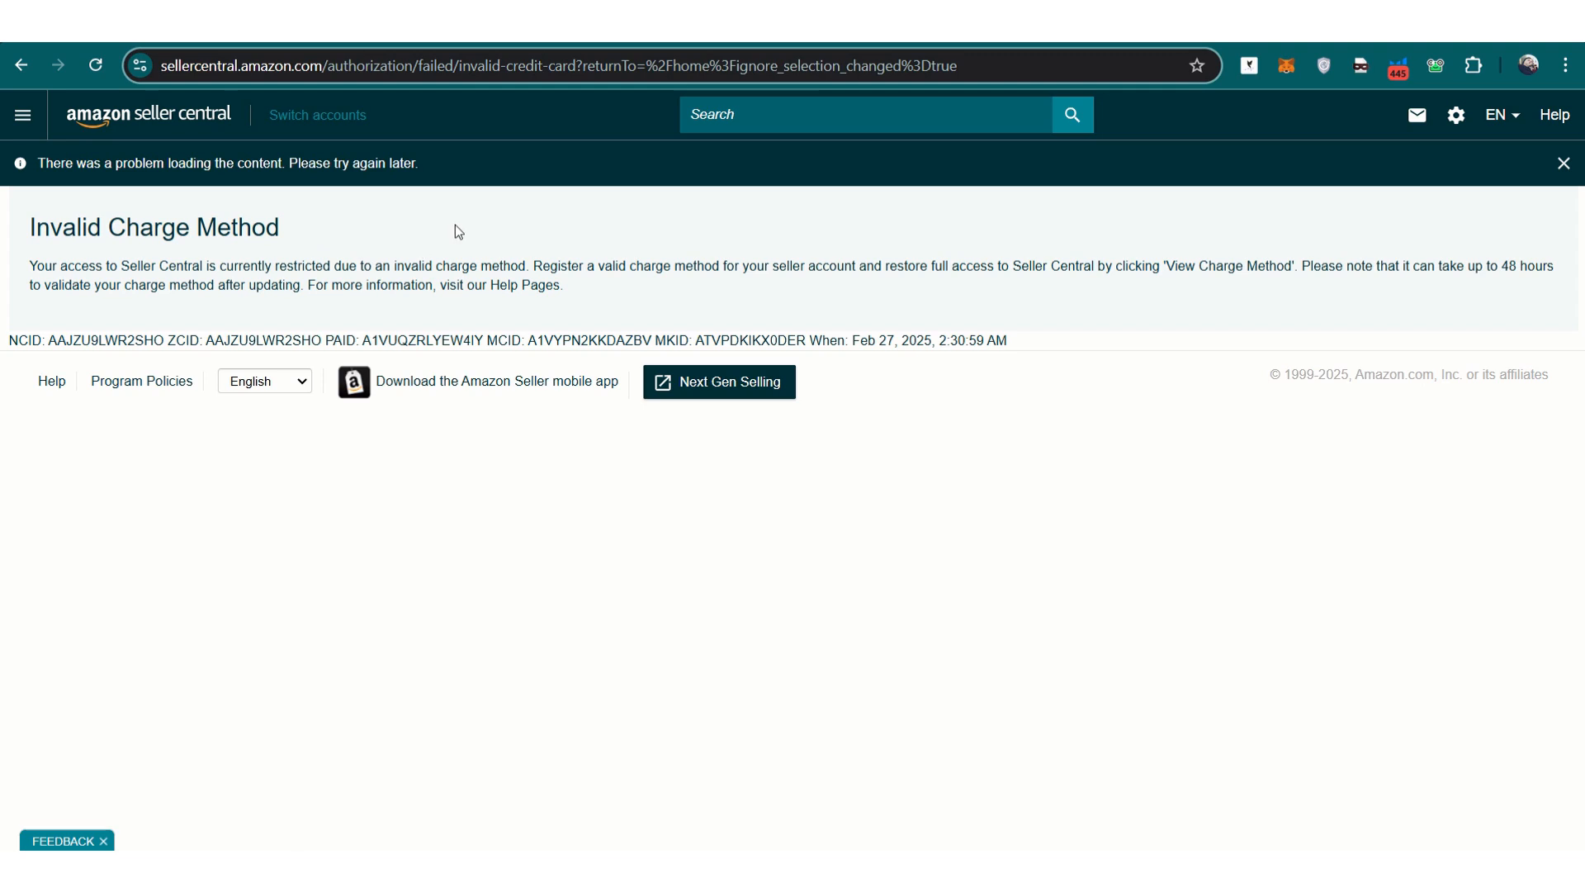
mouse_move(510, 299)
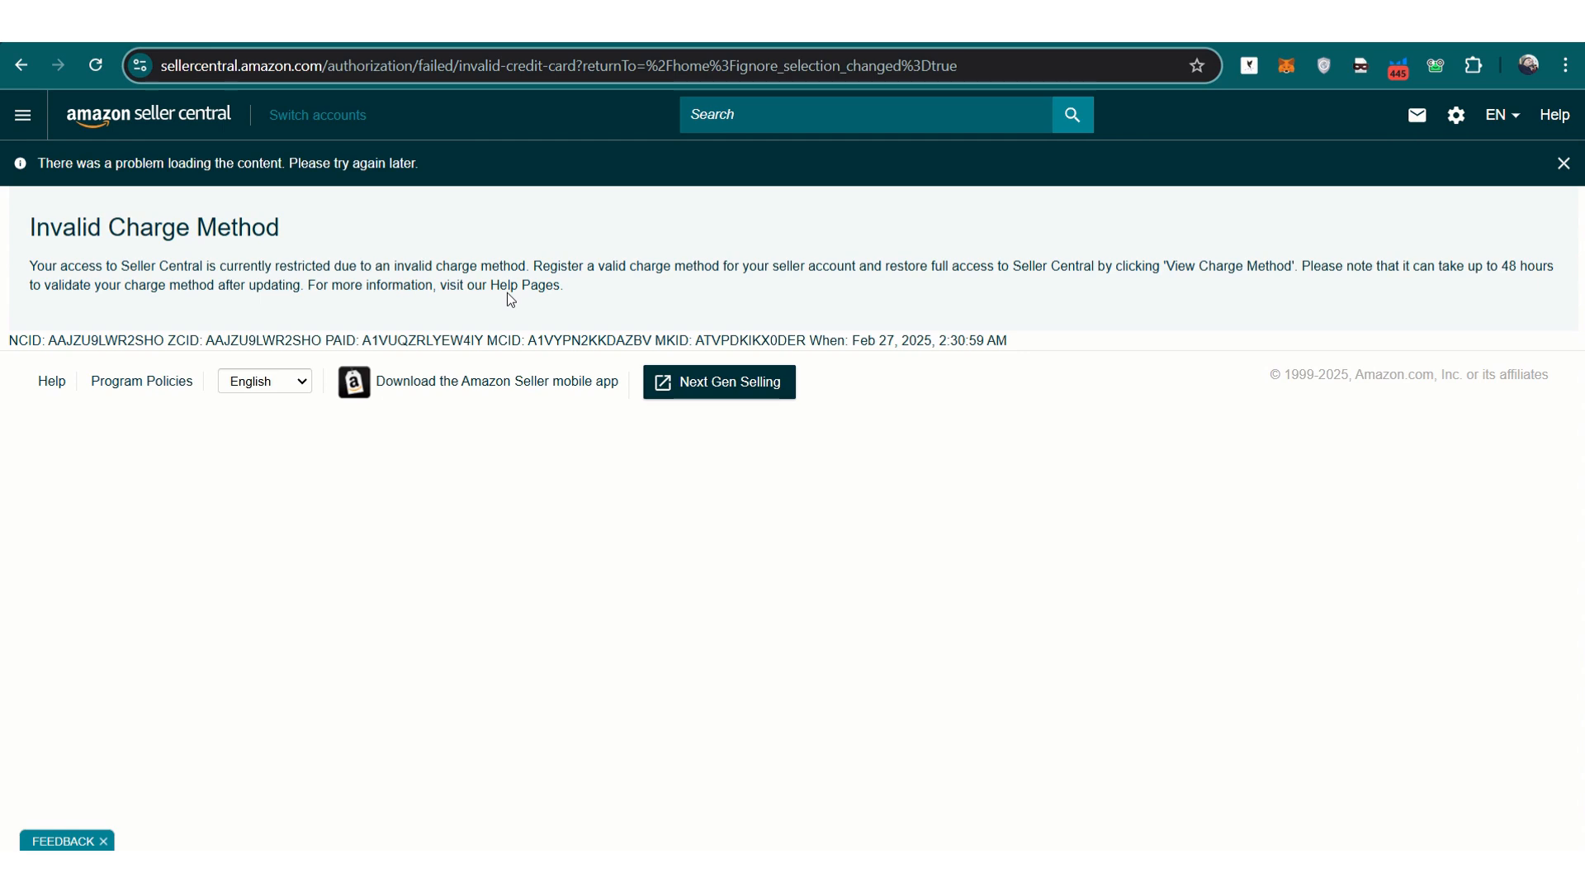
mouse_move(1217, 449)
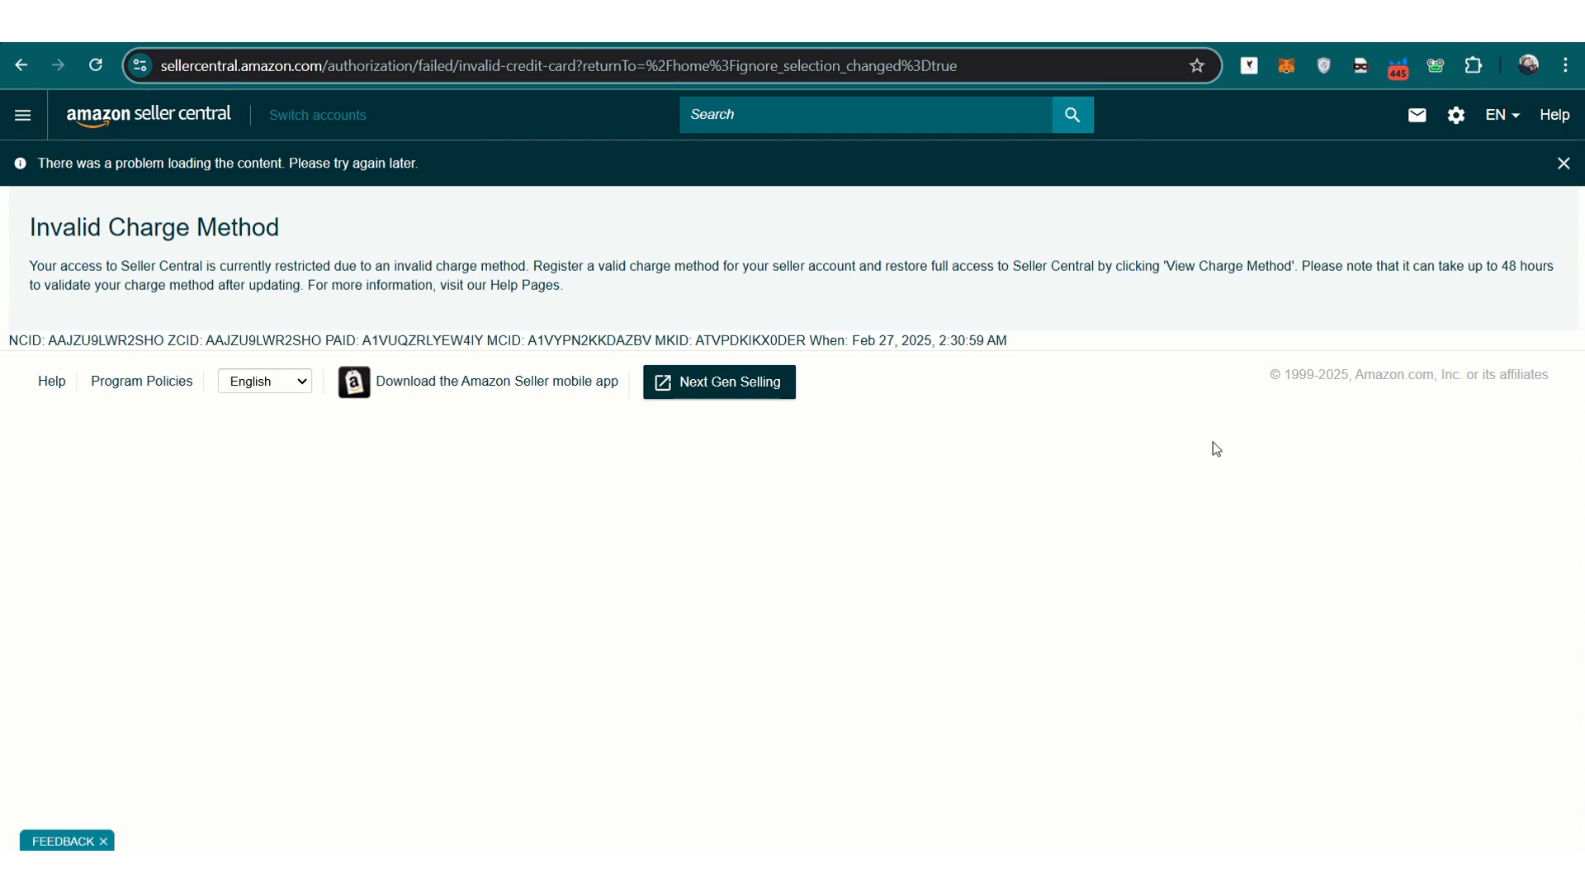